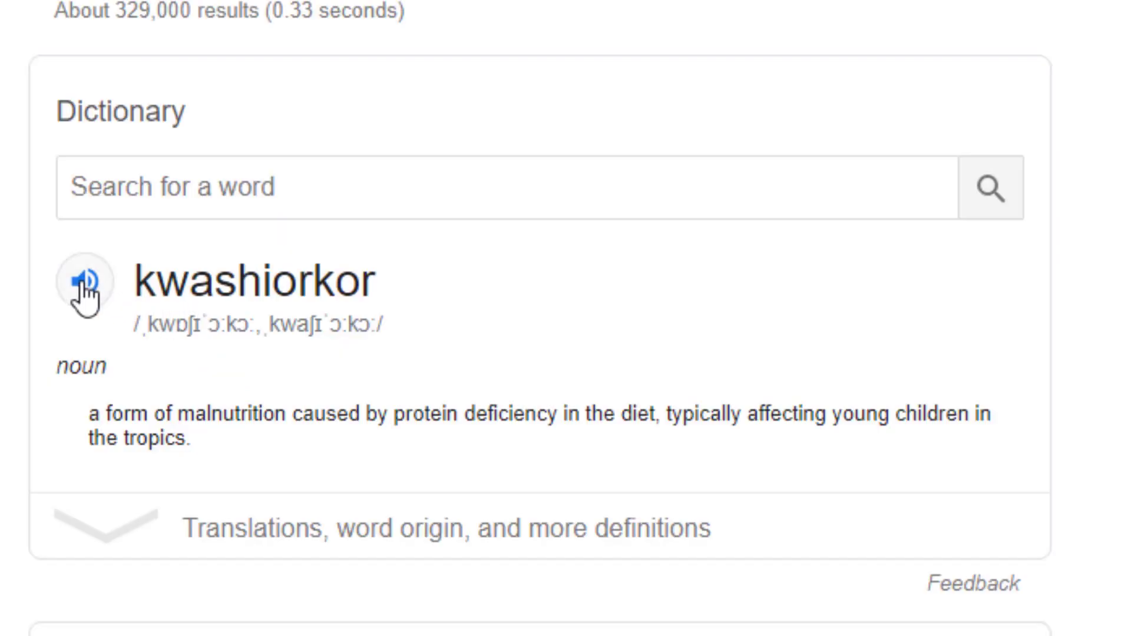
# Play the audio pronunciation of 'kwashiorkor' from its dictionary card.
pyautogui.click(84, 283)
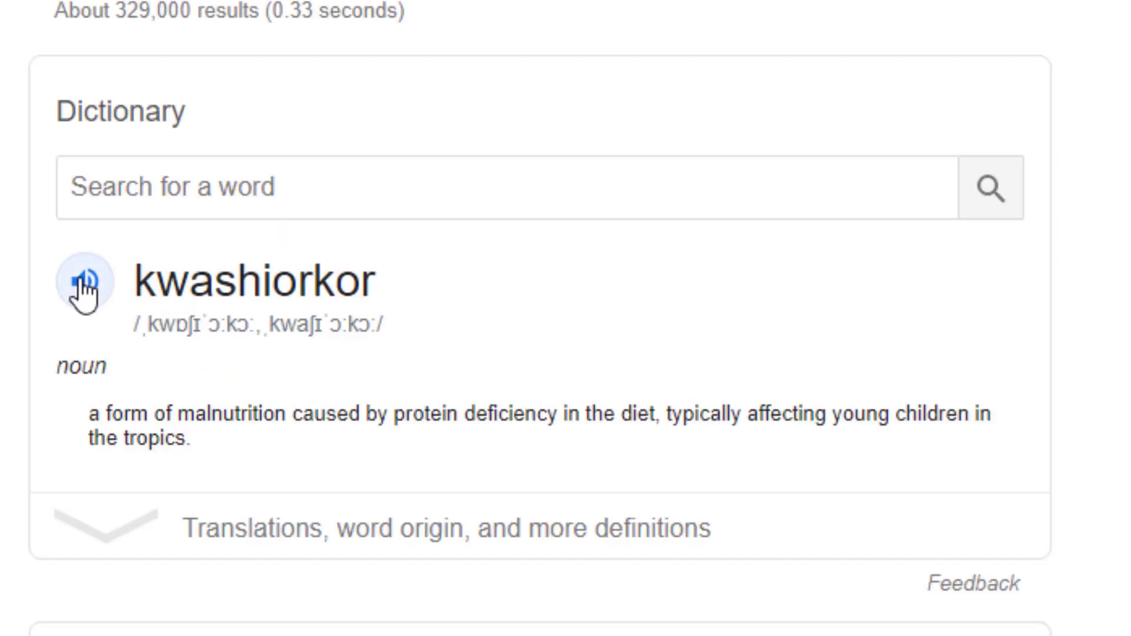